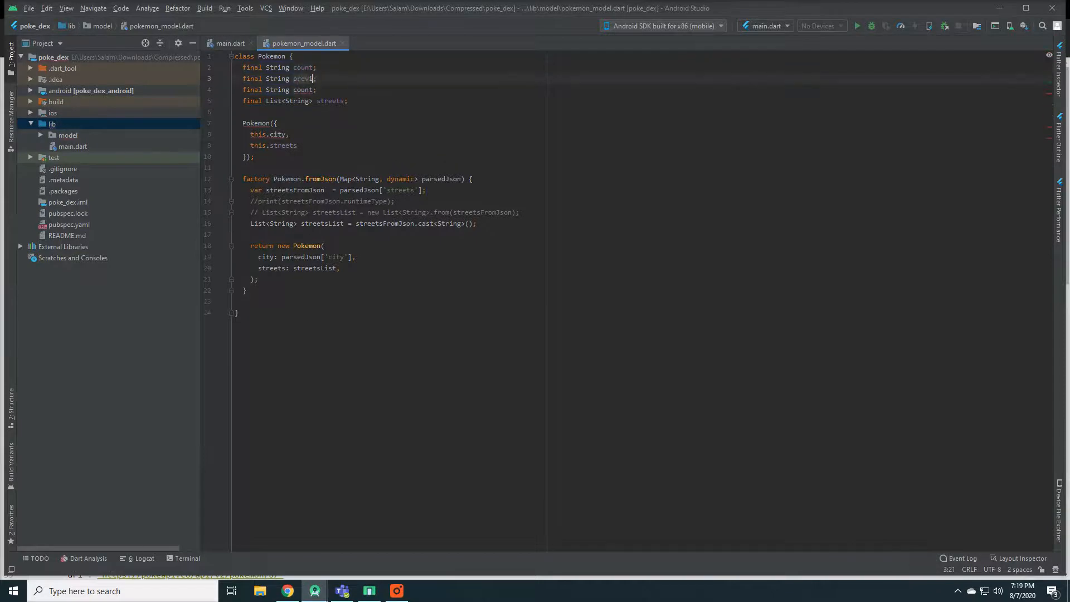
# Edit the Pokemon model's field declarations, then open Flutter's image.dart source
pyautogui.click(287, 591)
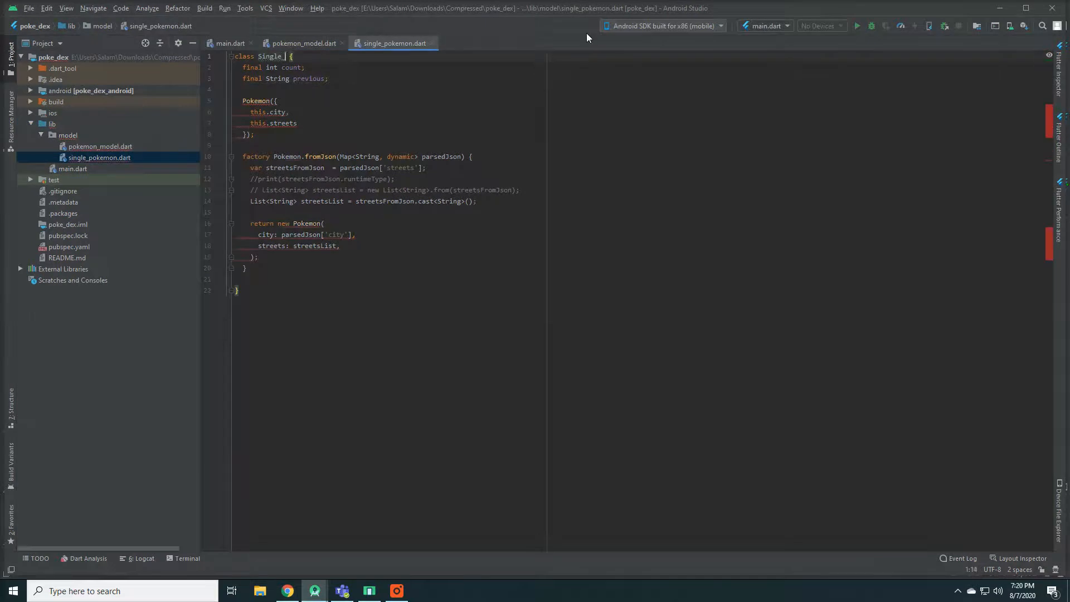
pyautogui.click(303, 43)
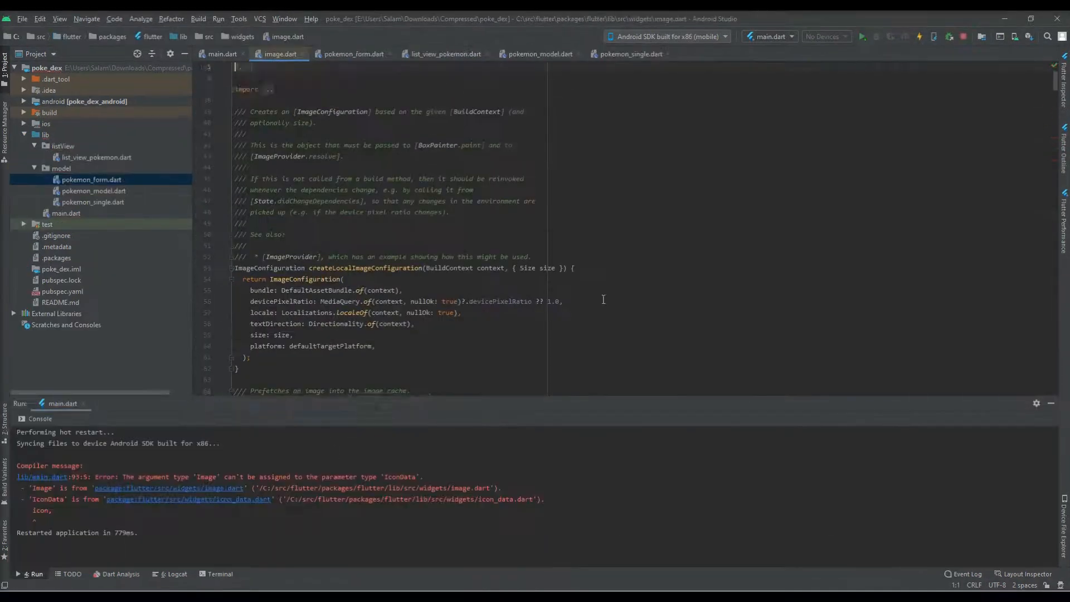
# In main.dart, make _tile's leading widget Image.network(imageUrl)
pyautogui.click(221, 54)
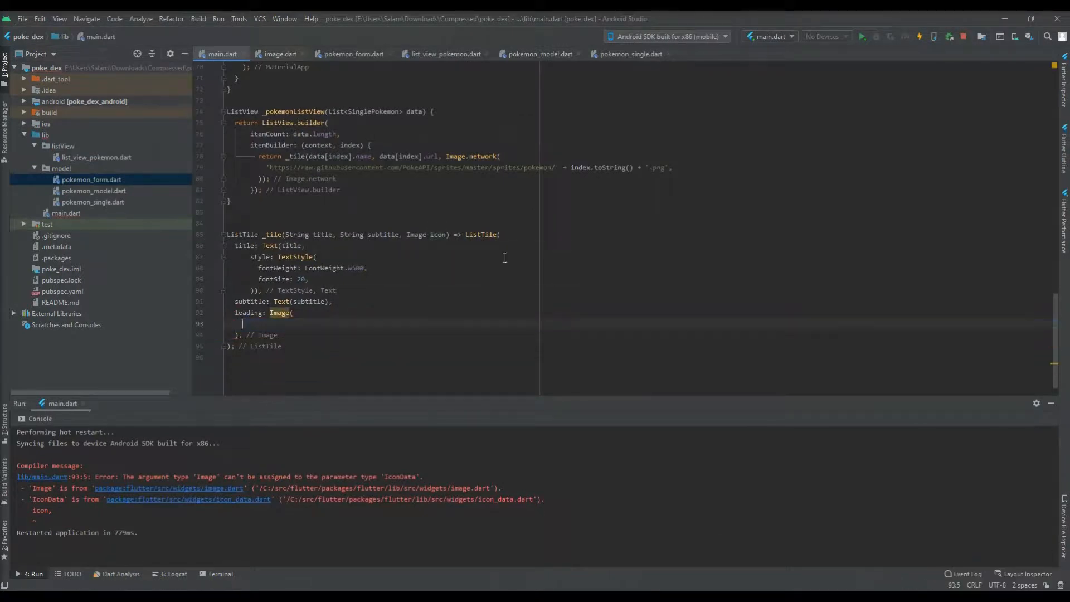
pyautogui.write('.network')
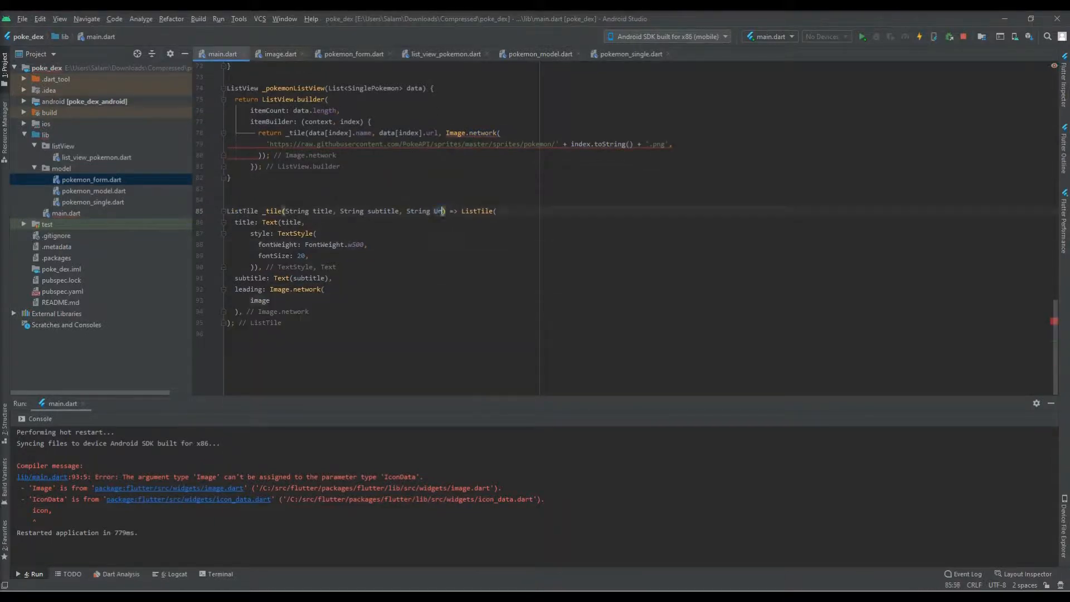
pyautogui.write('imageUrl')
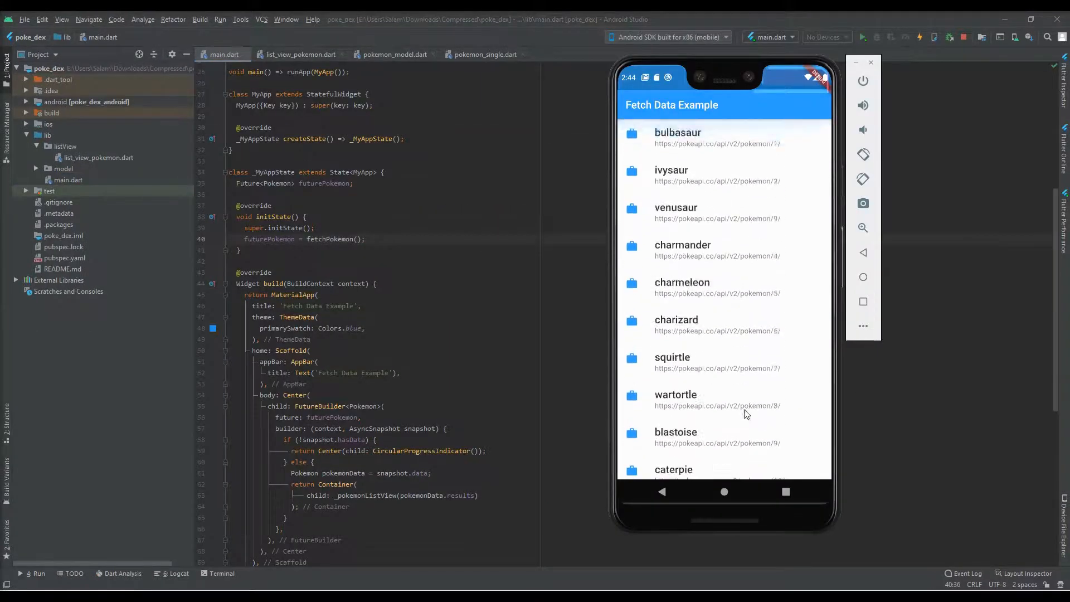
# Scroll main.dart to the _pokemonGridView GridView.builder with crossAxisCount 2
pyautogui.scroll(-3)
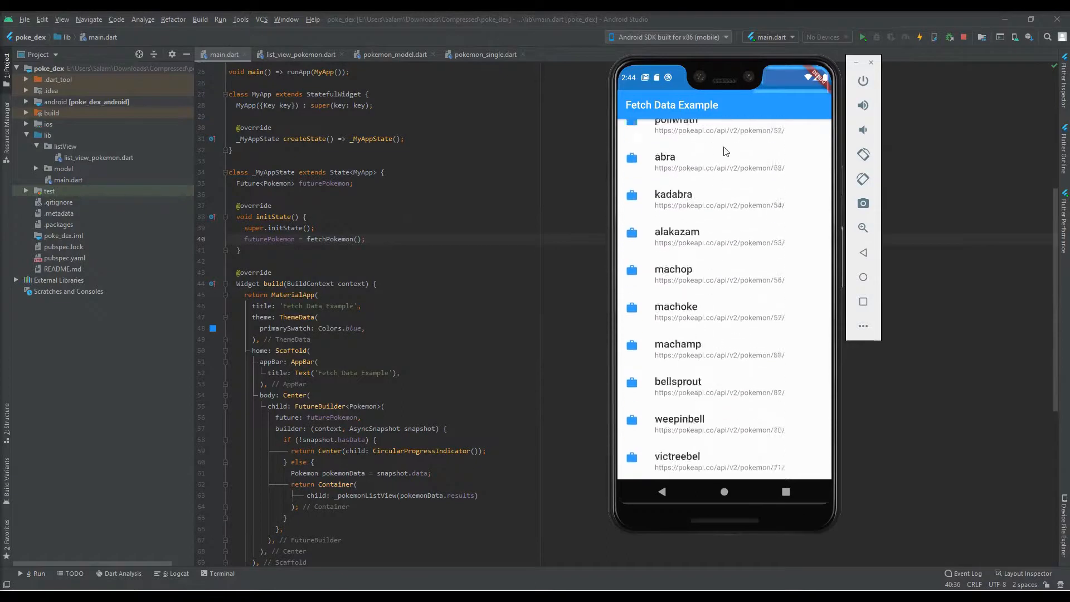
pyautogui.scroll(-3)
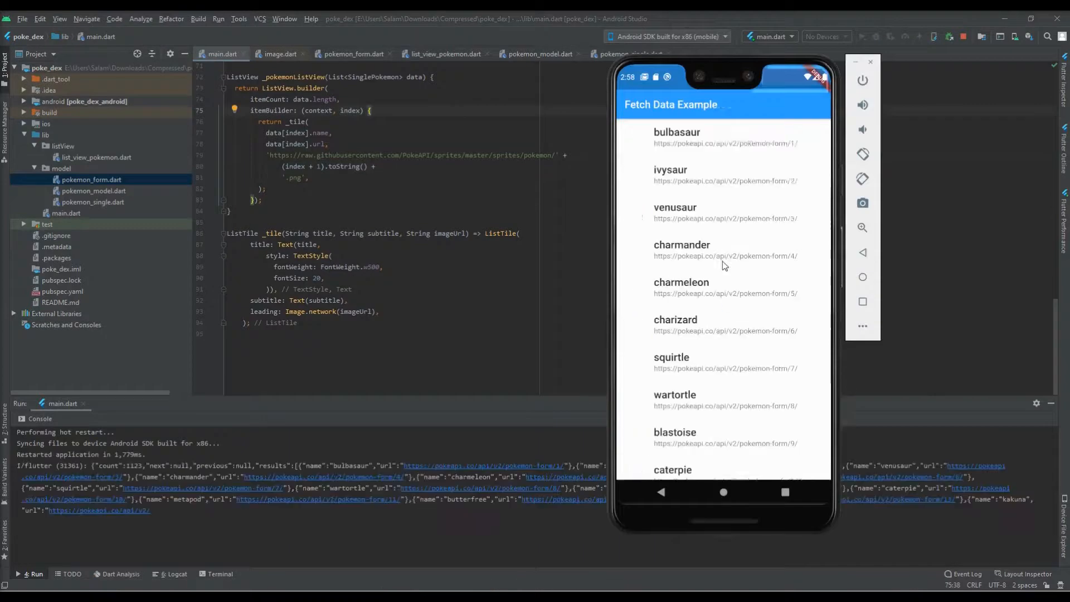
pyautogui.scroll(-3)
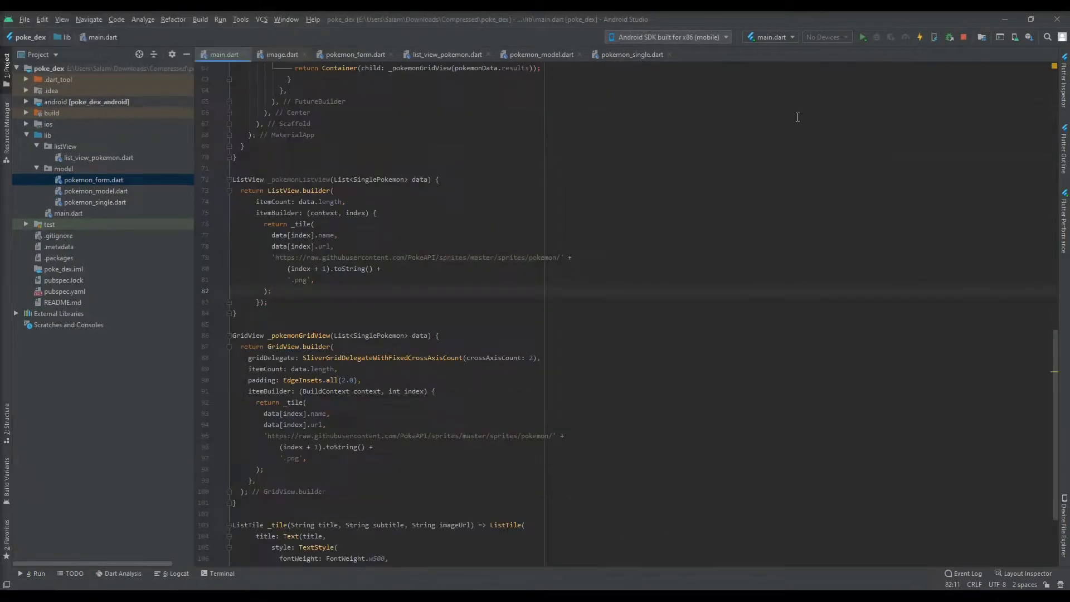
# Run the app to view the two-column sprite grid, then scroll to the _tile code
pyautogui.click(863, 37)
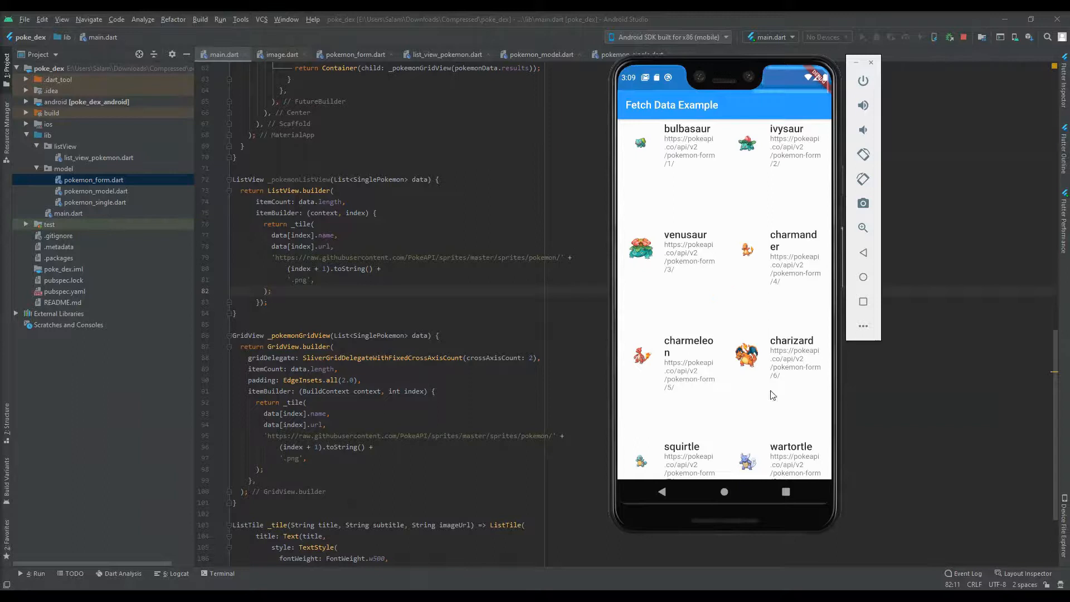
pyautogui.scroll(-3)
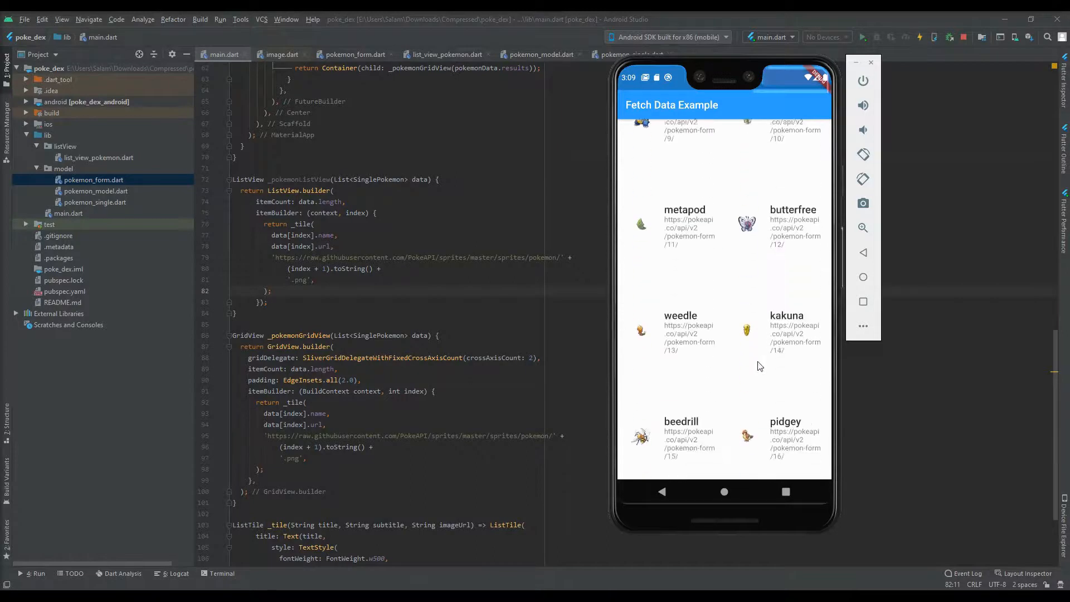
pyautogui.scroll(-3)
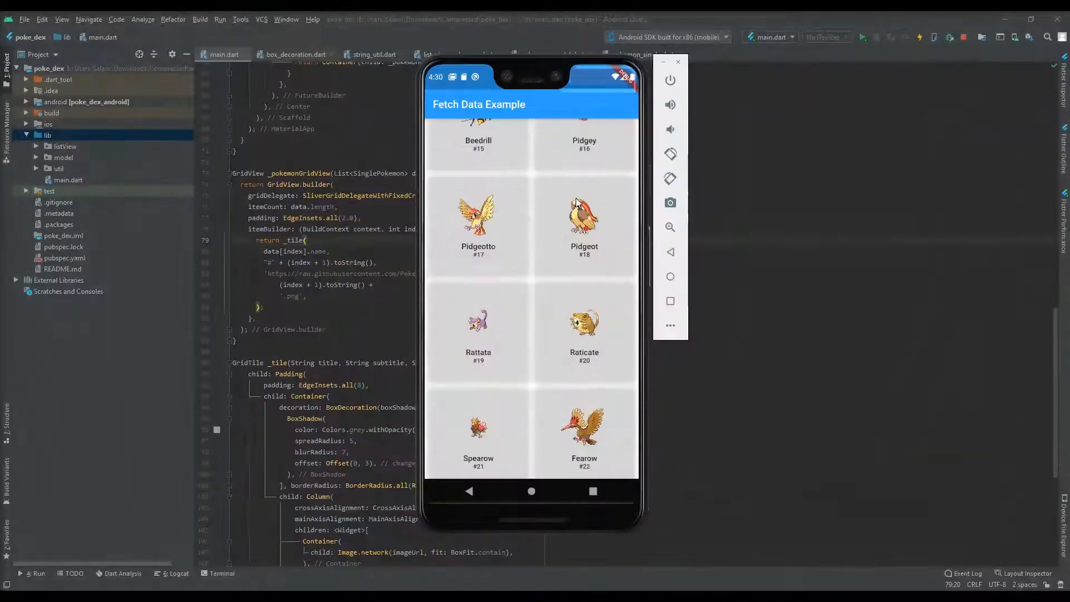
# Scroll further down the emulator's grid of shadowed Pokémon cards
pyautogui.scroll(-3)
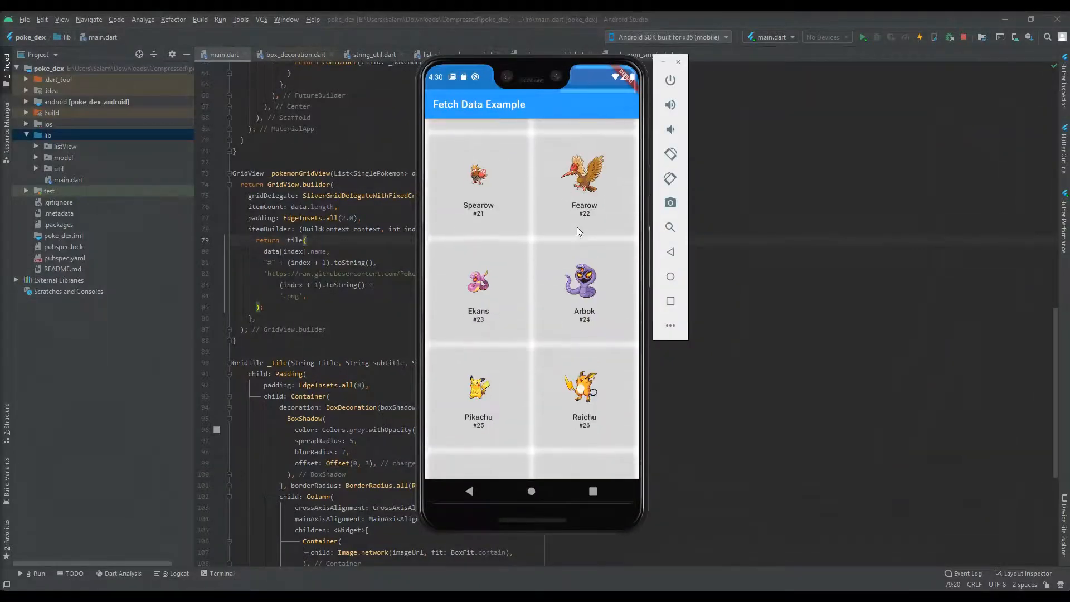
pyautogui.scroll(-3)
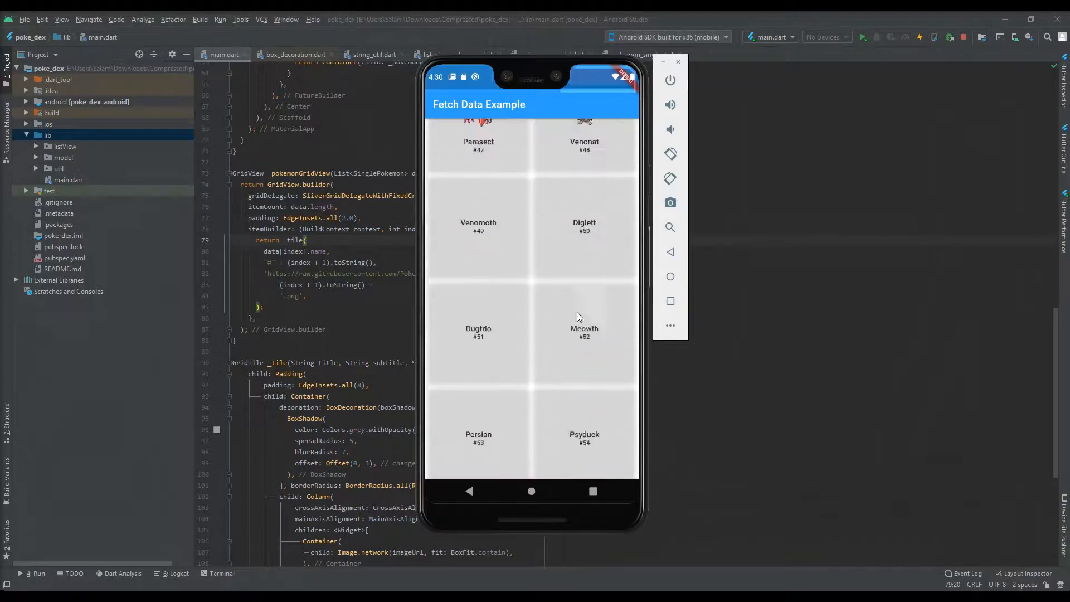
pyautogui.scroll(-3)
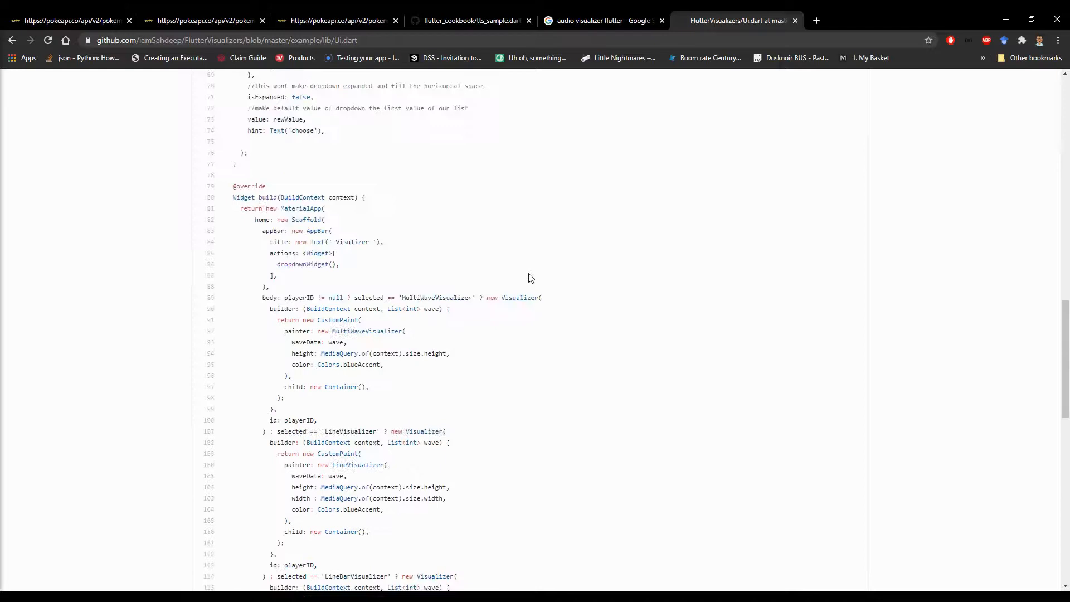
# Scroll up and down through the FlutterVisualizers Ui.dart source in Chrome
pyautogui.scroll(3)
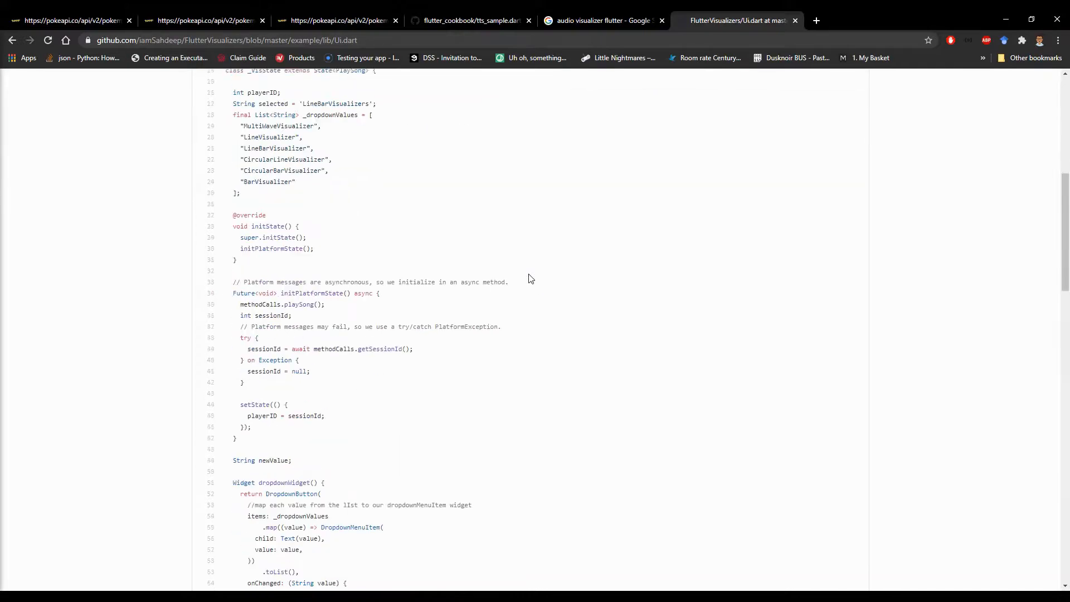
pyautogui.scroll(-3)
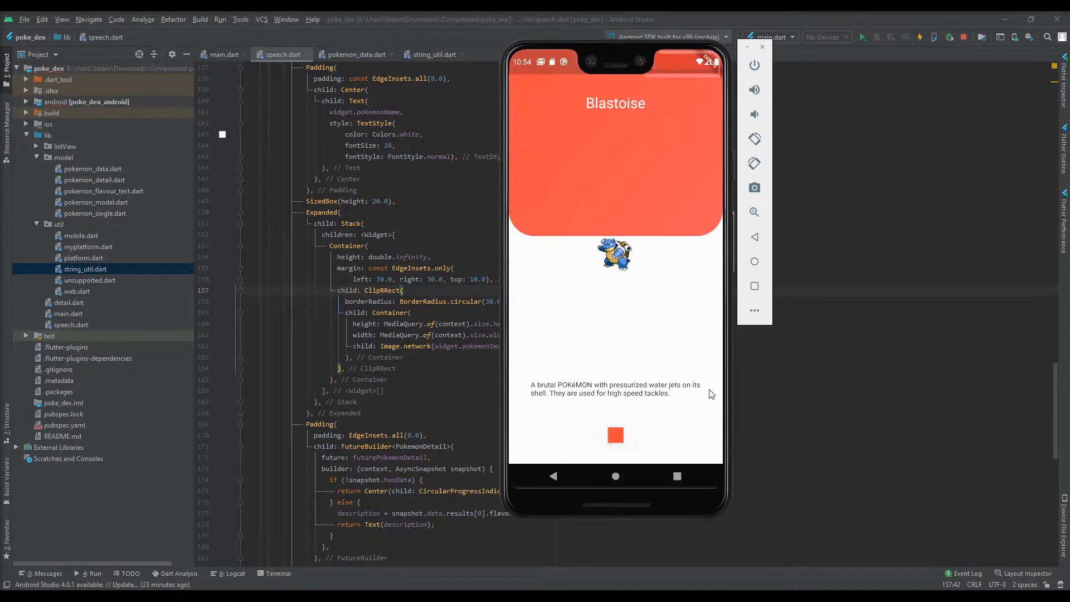
pyautogui.moveTo(678, 316)
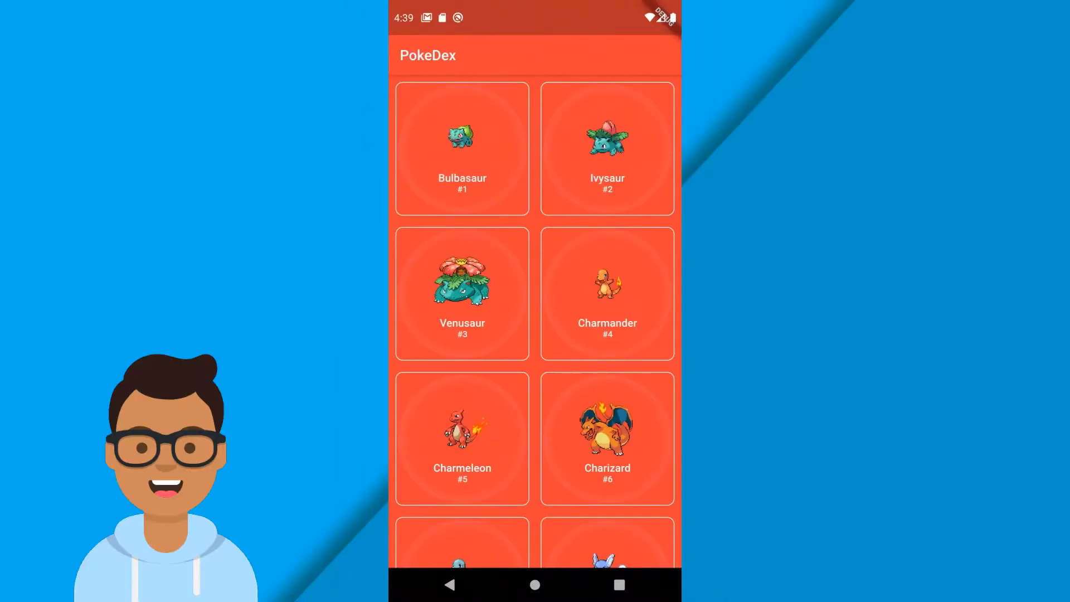
# Scroll the red PokeDex grid, open Vileplume, and play its spoken description
pyautogui.scroll(-3)
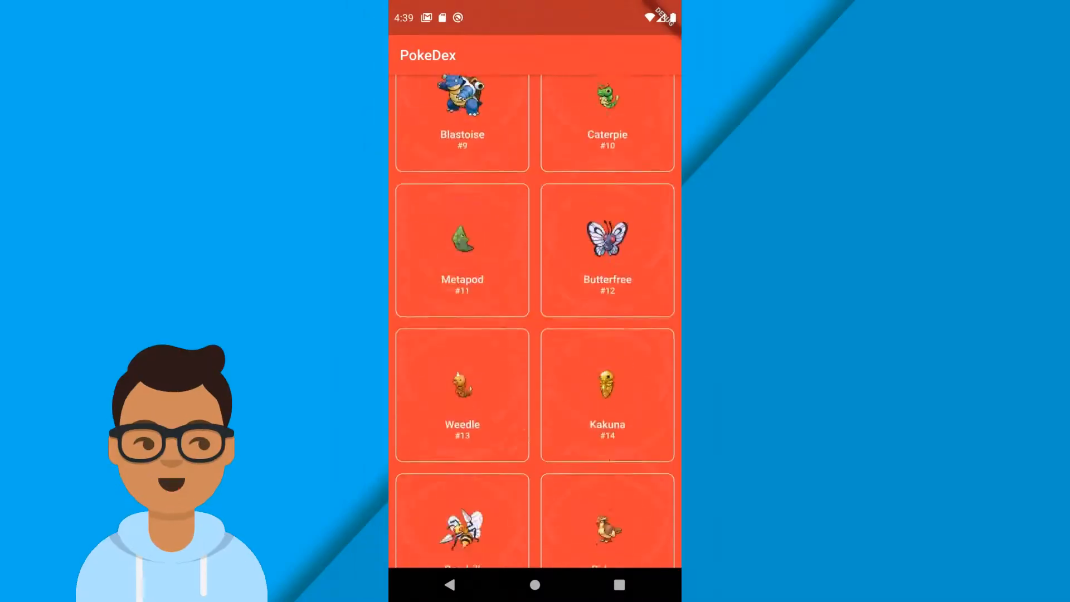
pyautogui.scroll(-3)
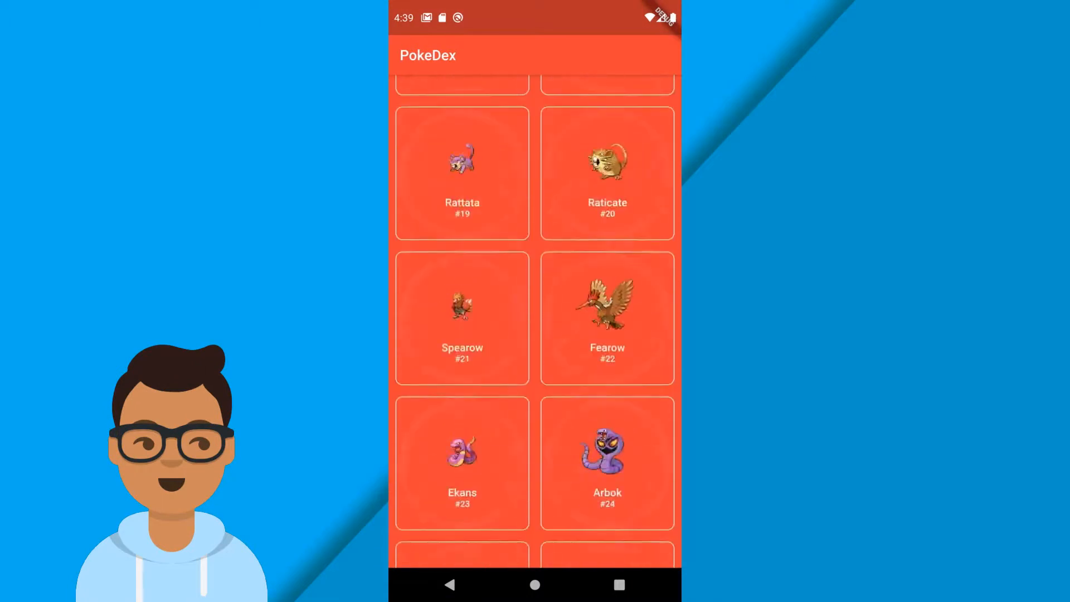
pyautogui.scroll(-3)
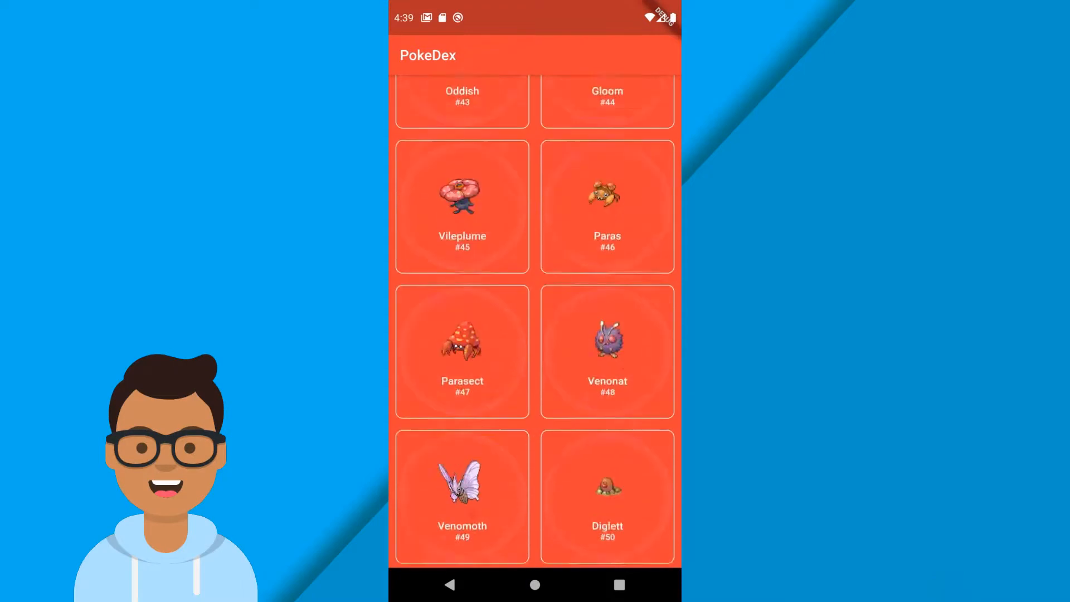
pyautogui.click(462, 207)
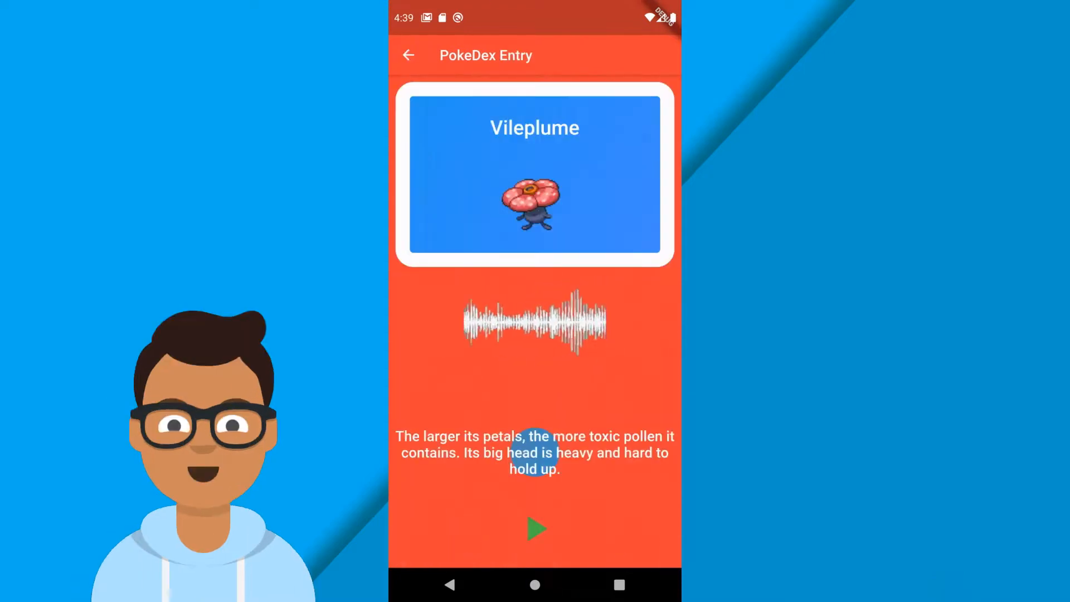
pyautogui.click(534, 530)
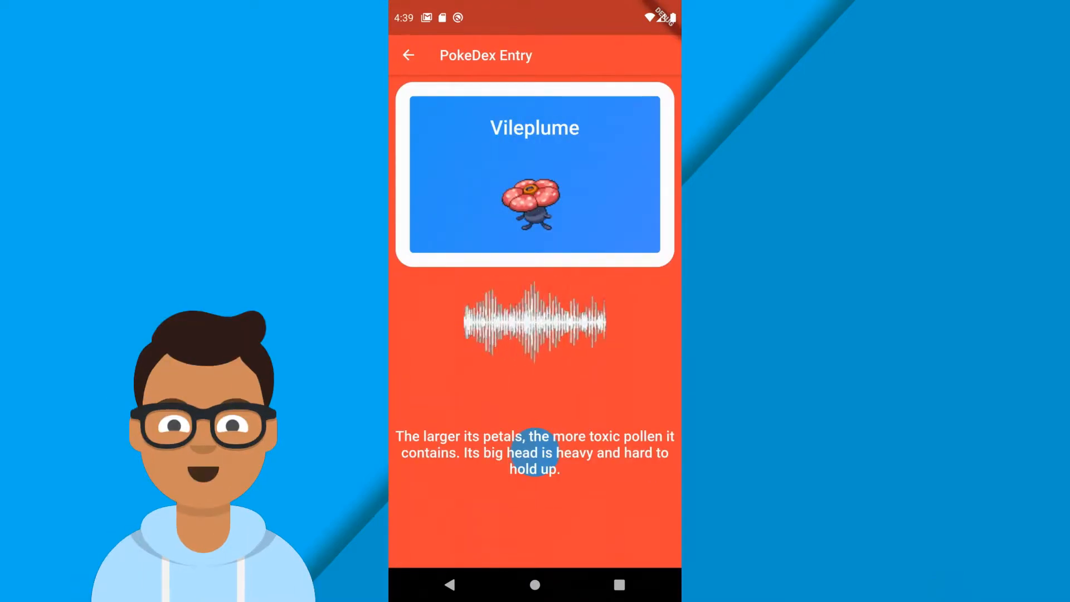